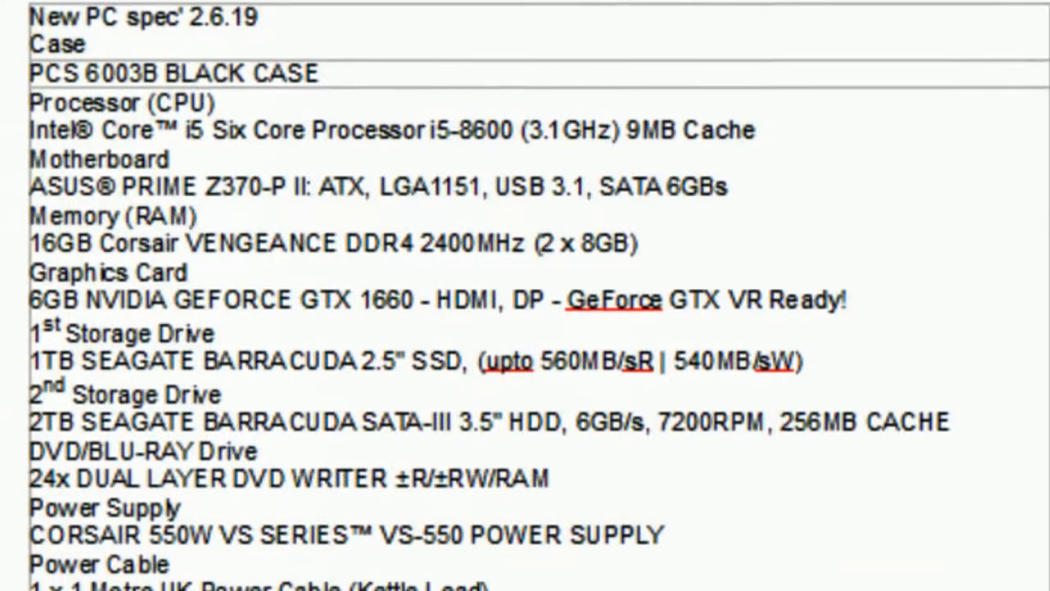
pyautogui.scroll(-3)
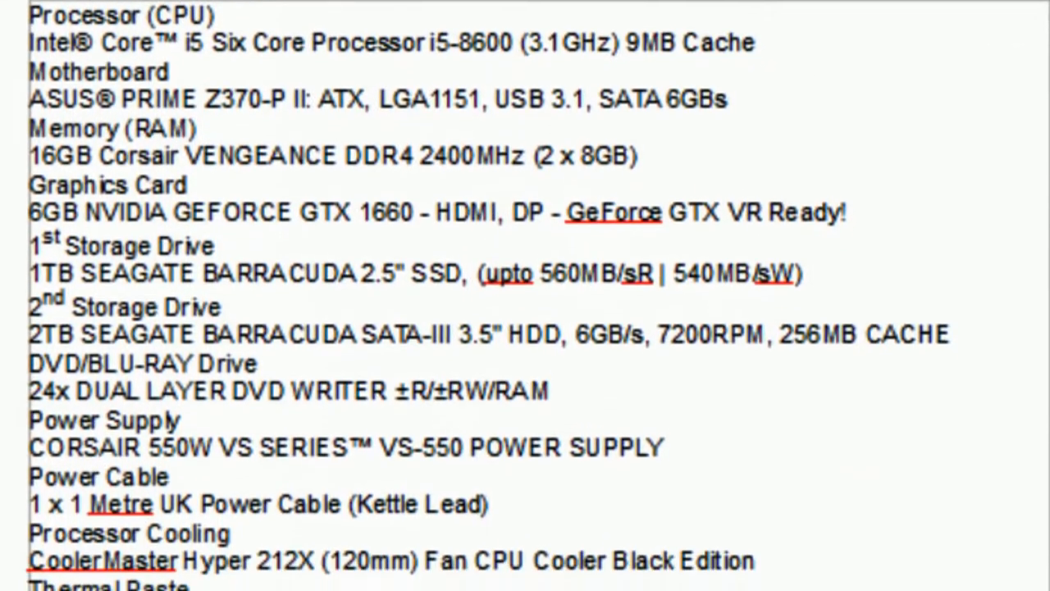
pyautogui.scroll(-3)
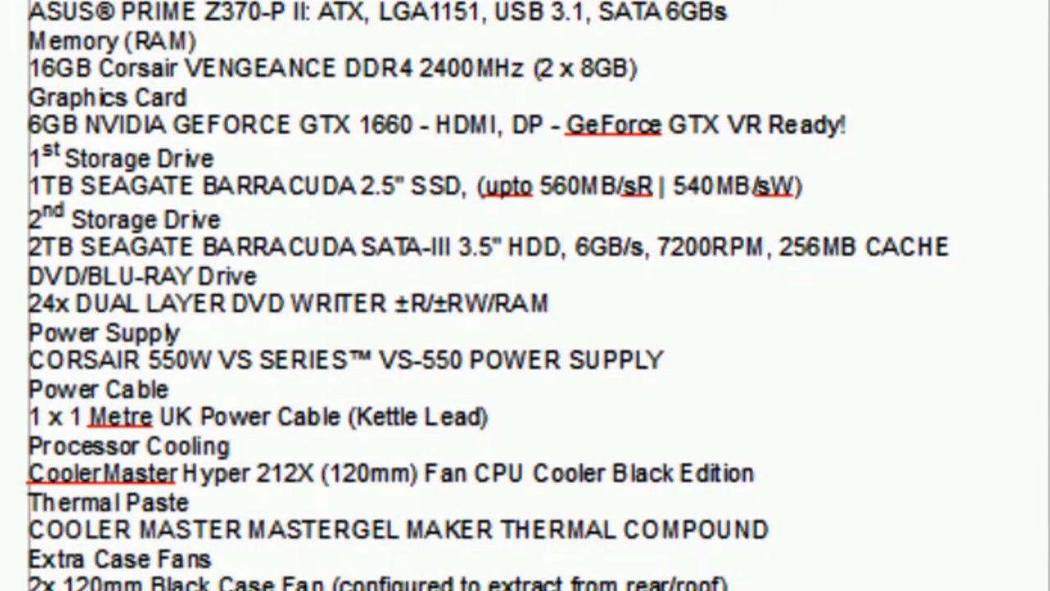
pyautogui.scroll(-3)
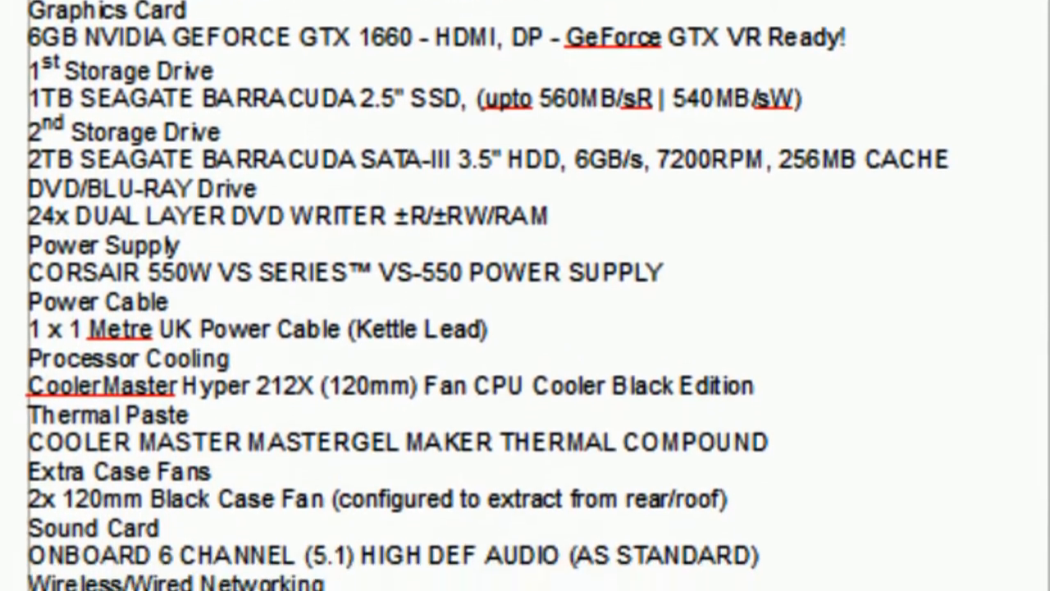
pyautogui.scroll(-3)
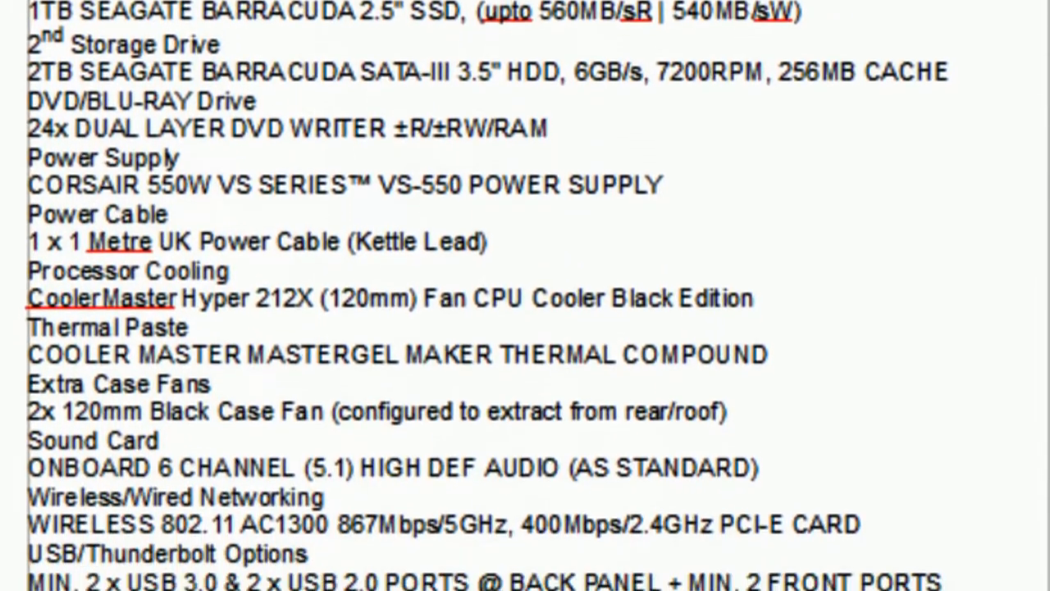
pyautogui.scroll(-3)
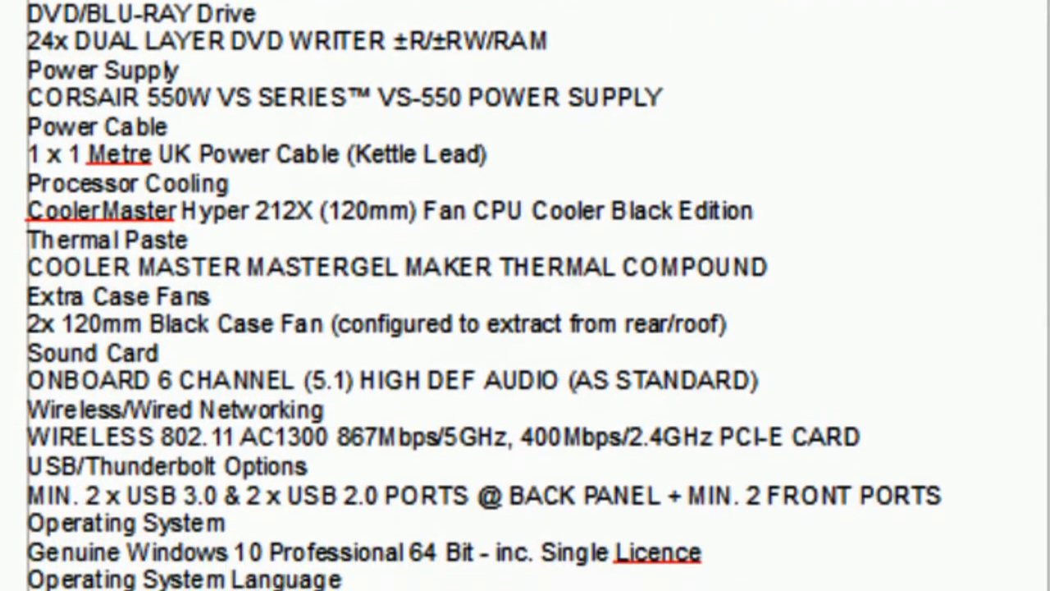
pyautogui.scroll(-3)
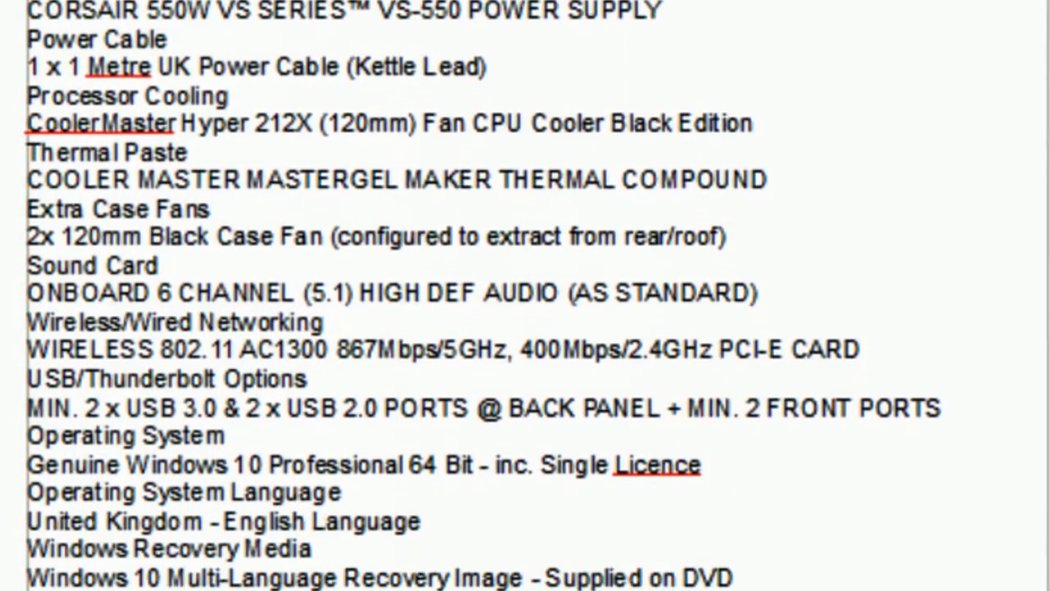
pyautogui.scroll(-3)
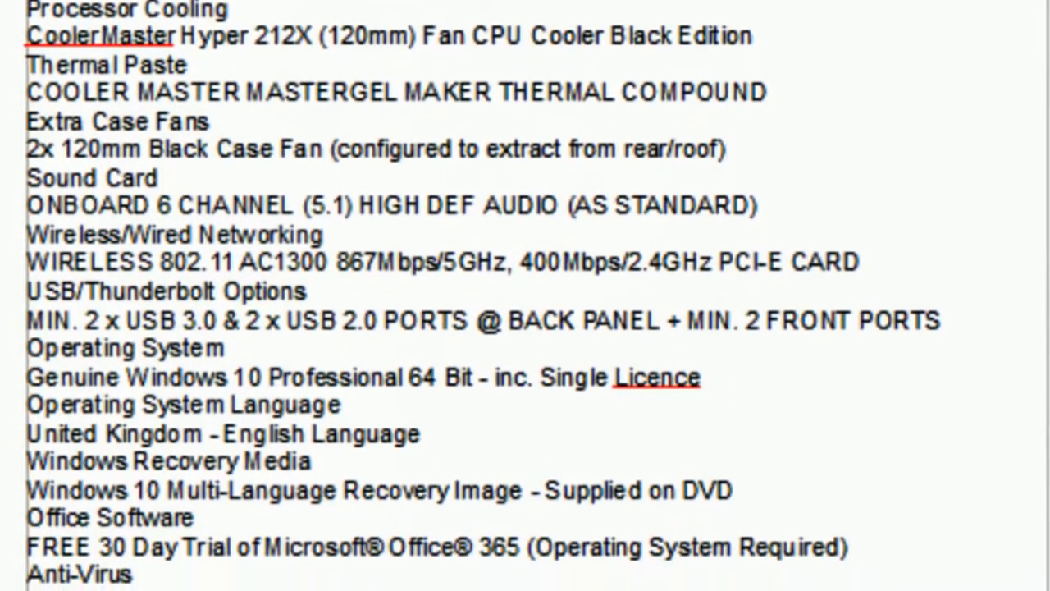
pyautogui.scroll(-3)
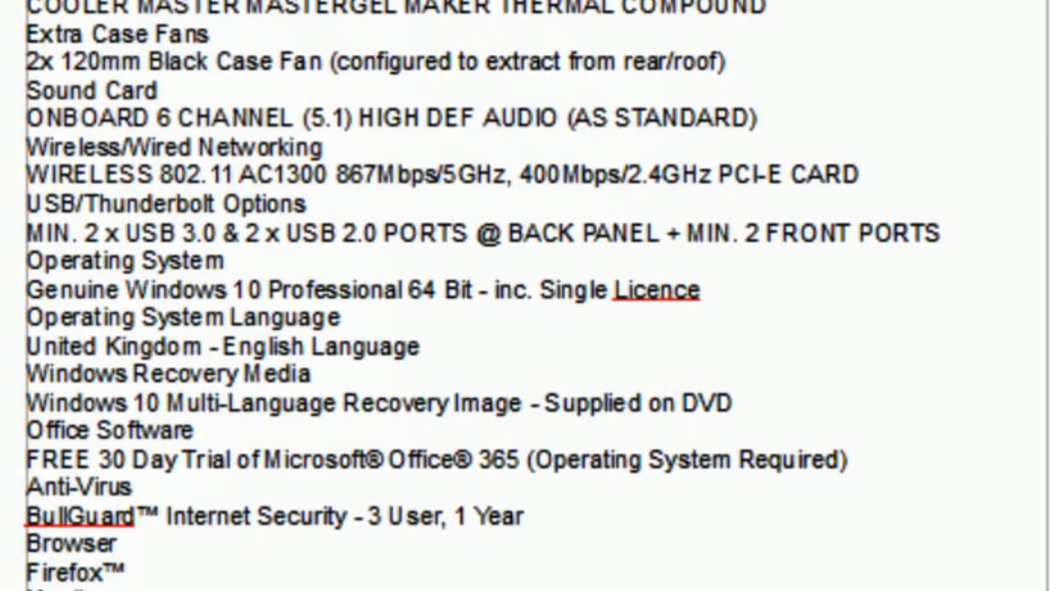
pyautogui.scroll(-3)
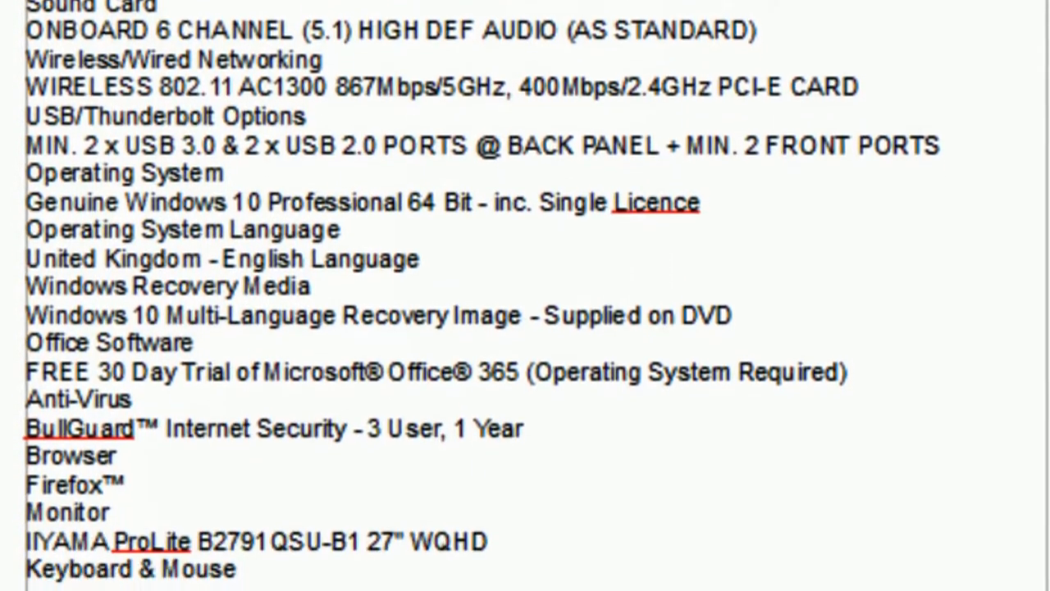
pyautogui.scroll(-3)
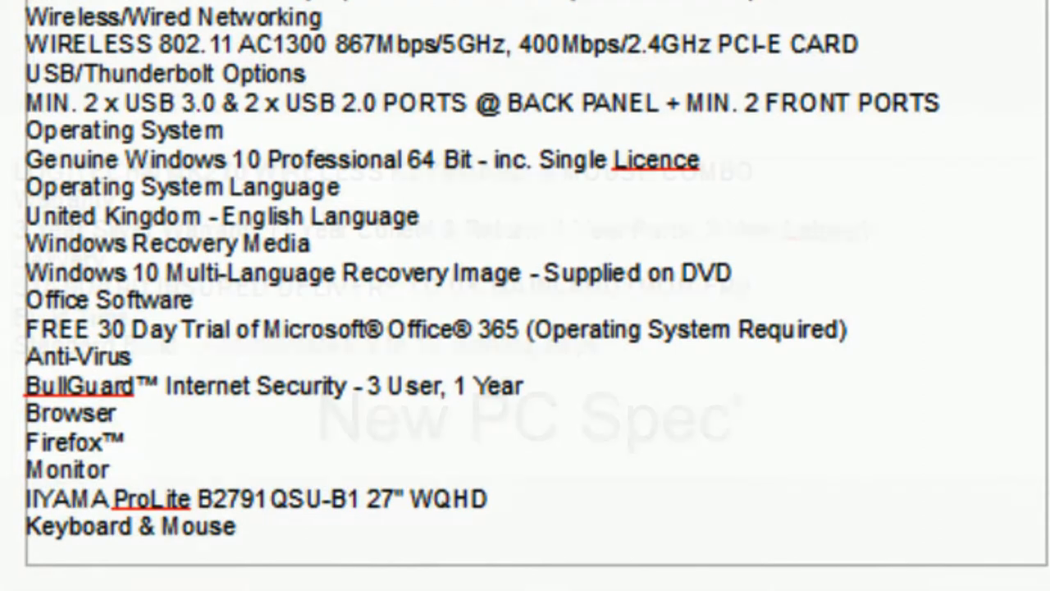